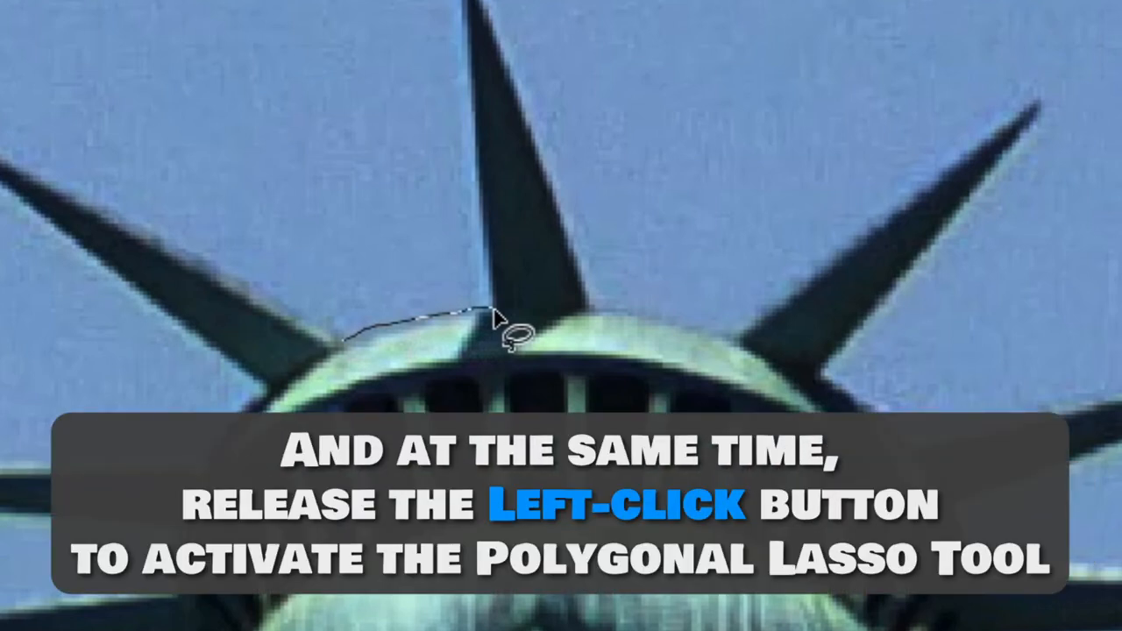
# Add a straight-edged point to the crown selection with the Polygonal Lasso.
pyautogui.click(603, 311)
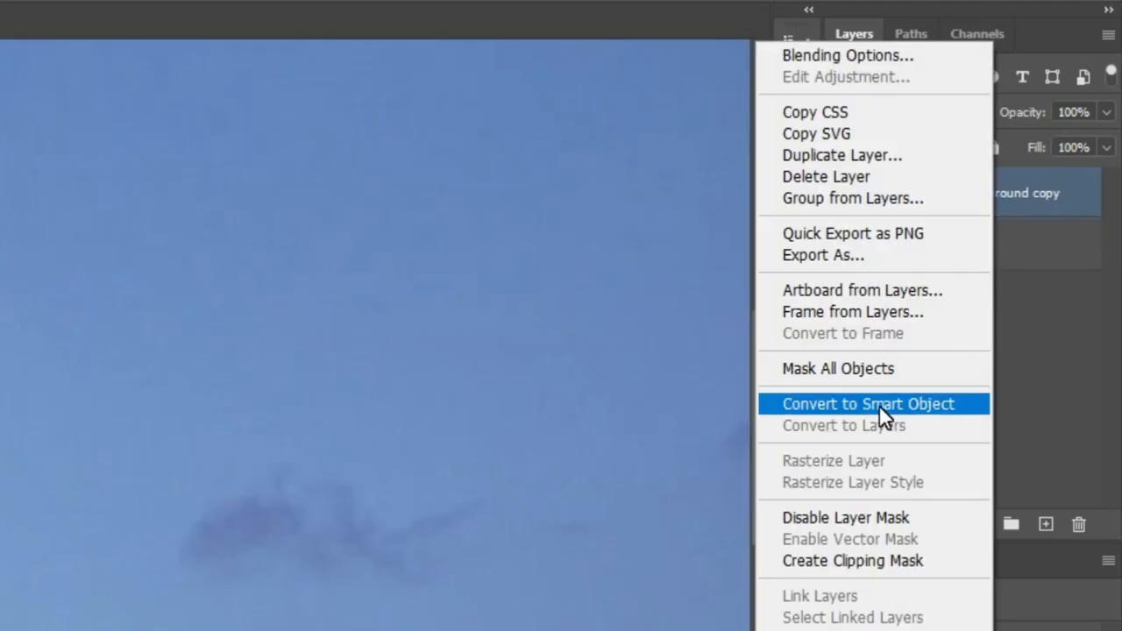
# Move the statue mask to Background, convert Background copy to a Smart Object, restore the mask.
pyautogui.click(869, 404)
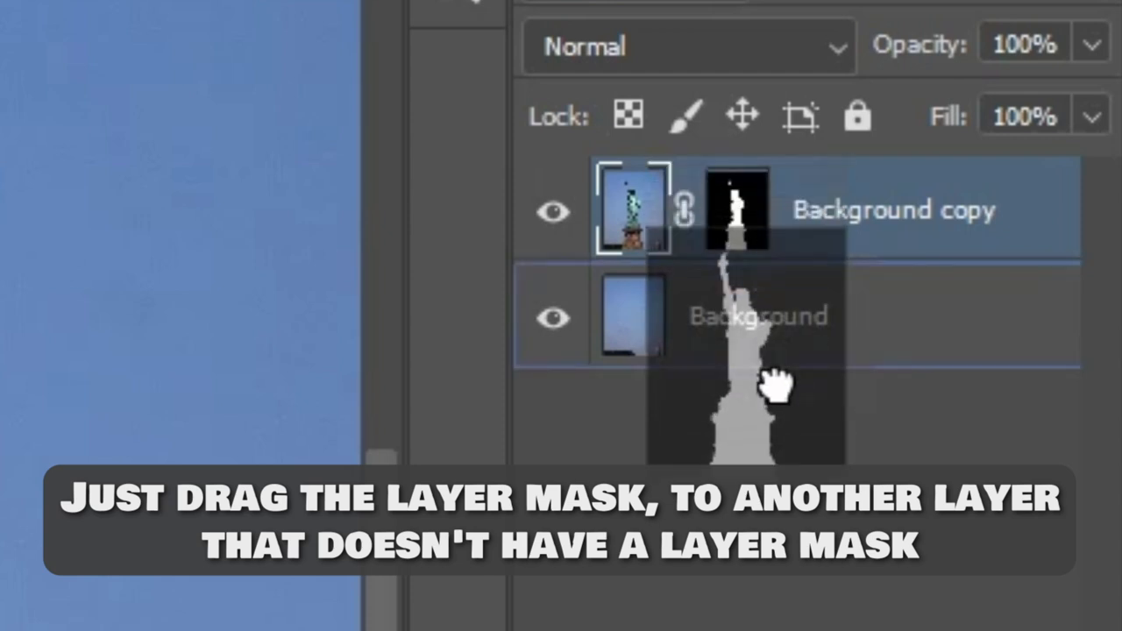
pyautogui.moveTo(737, 210); pyautogui.dragTo(736, 316)
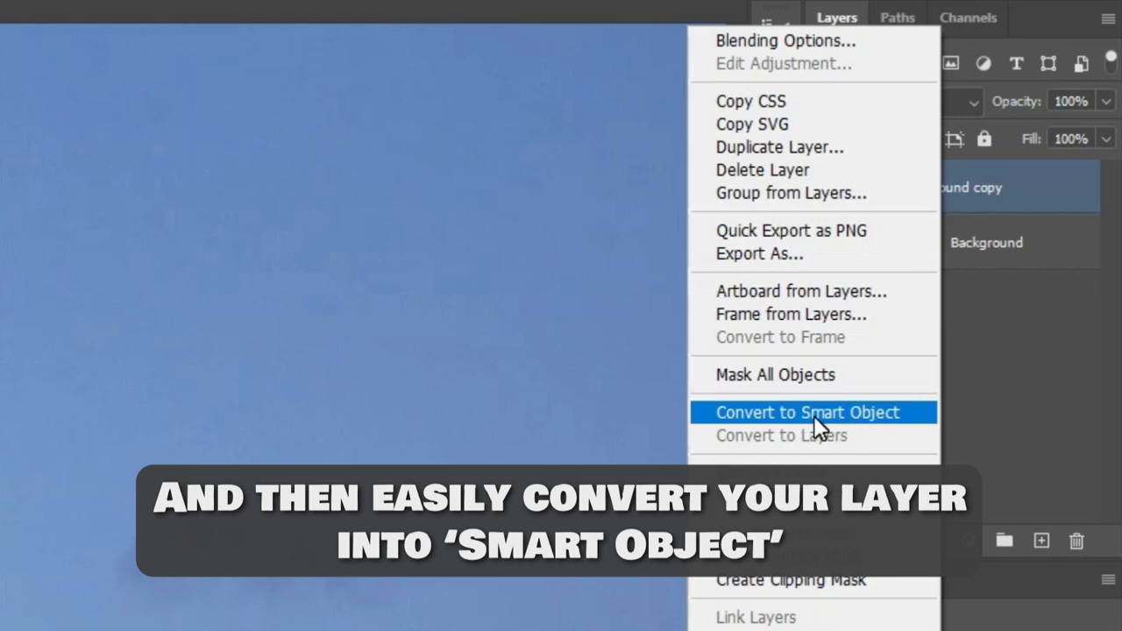
pyautogui.click(803, 412)
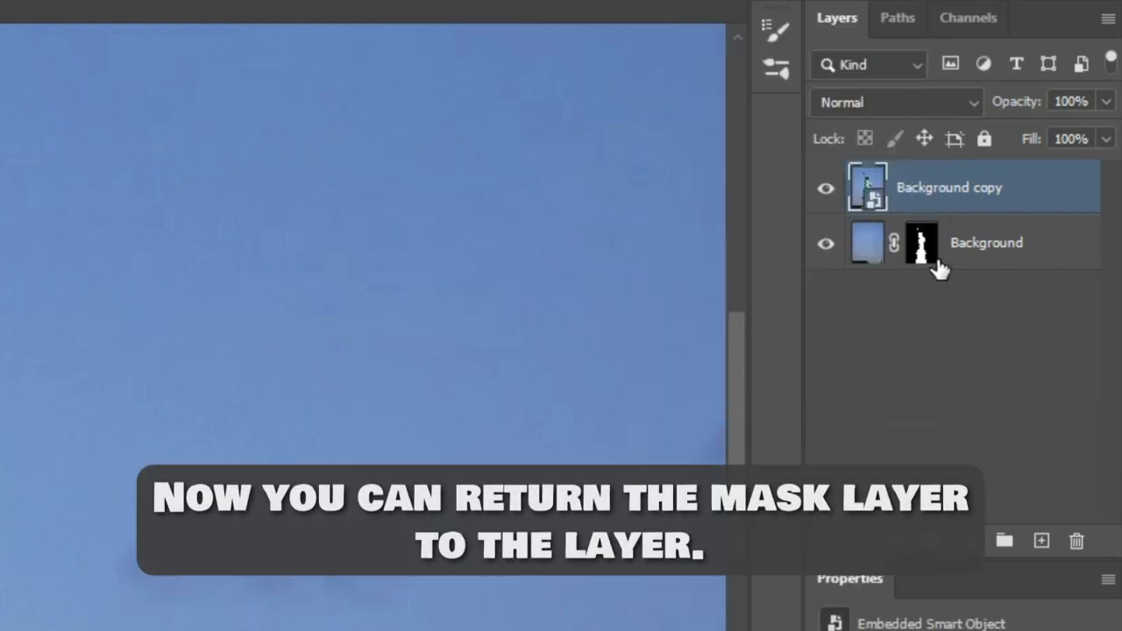
pyautogui.moveTo(922, 243); pyautogui.dragTo(921, 187)
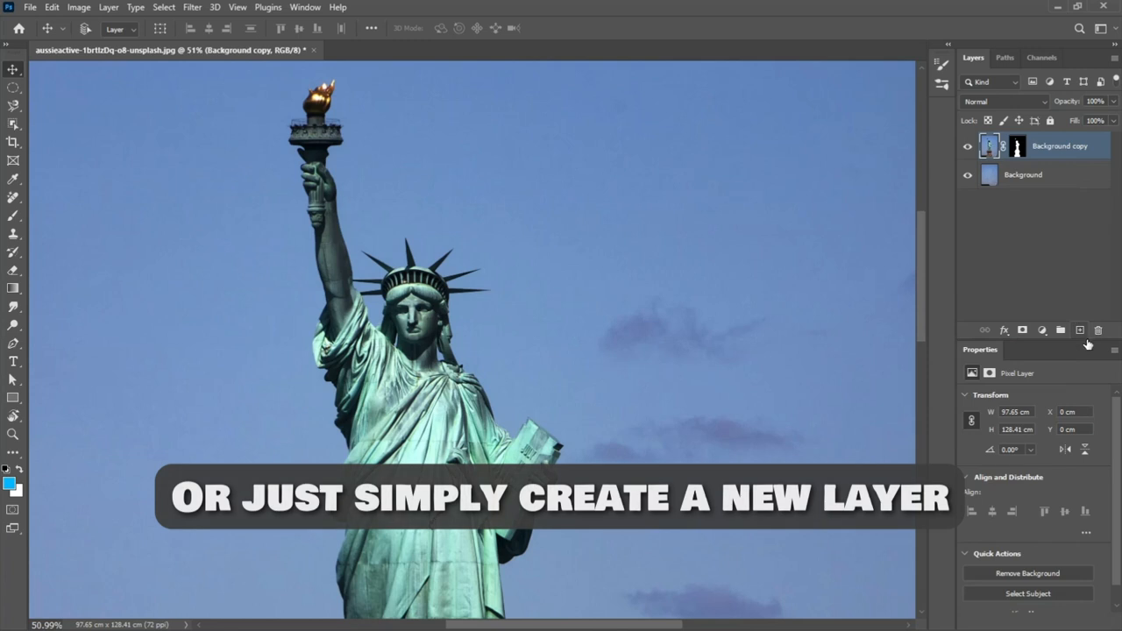
# Add empty Layer 1, convert Background copy to a Smart Object, return the statue mask.
pyautogui.click(1080, 330)
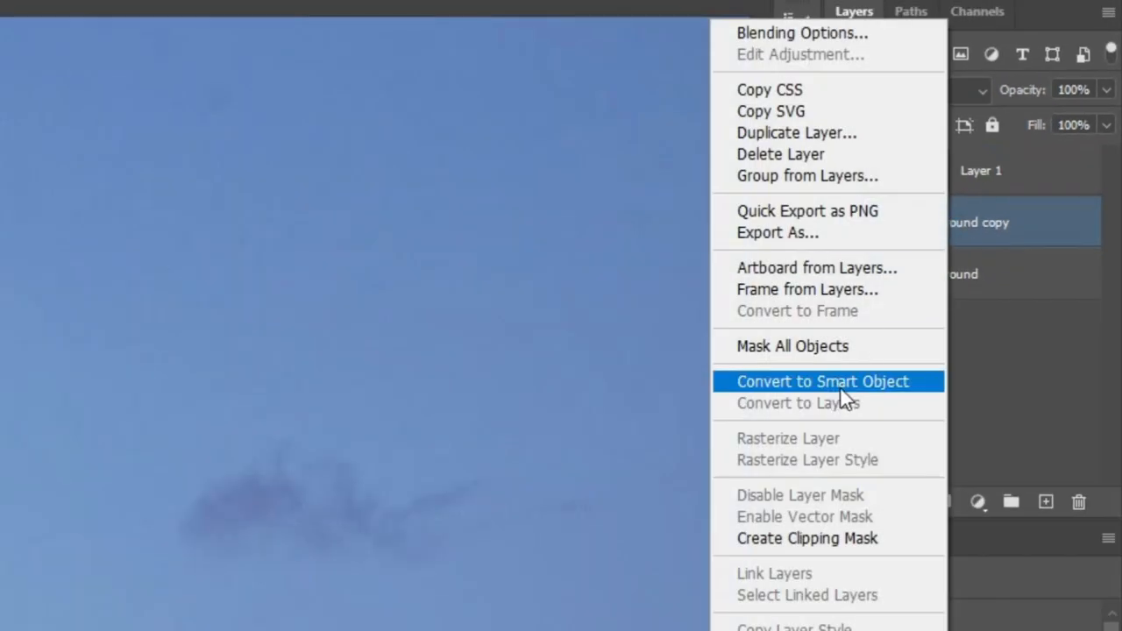
pyautogui.click(822, 381)
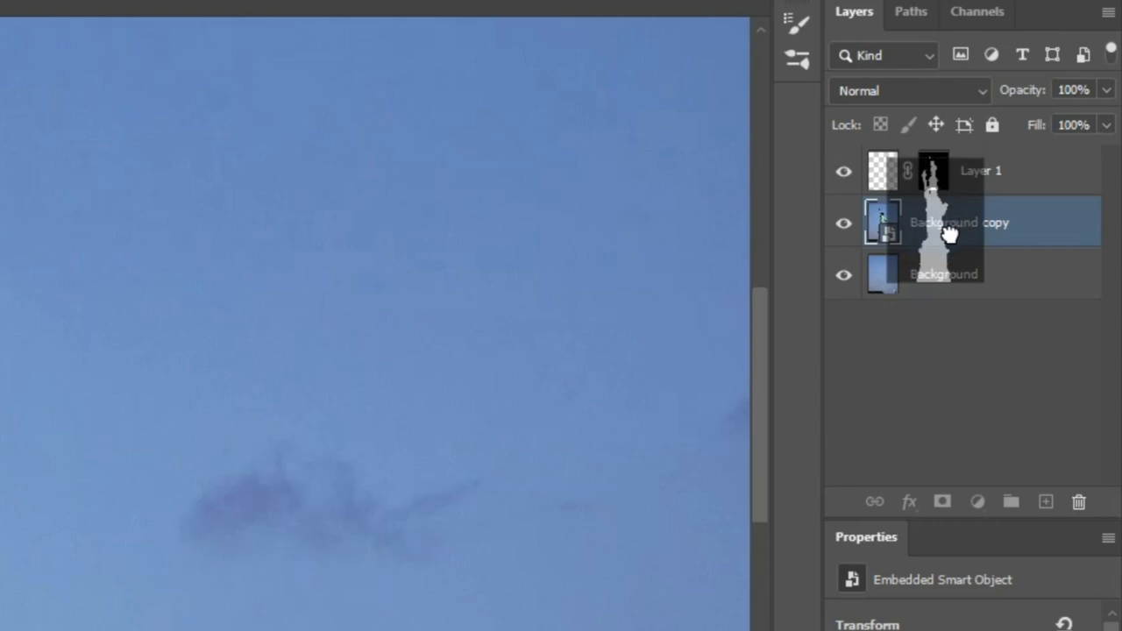
pyautogui.click(980, 170)
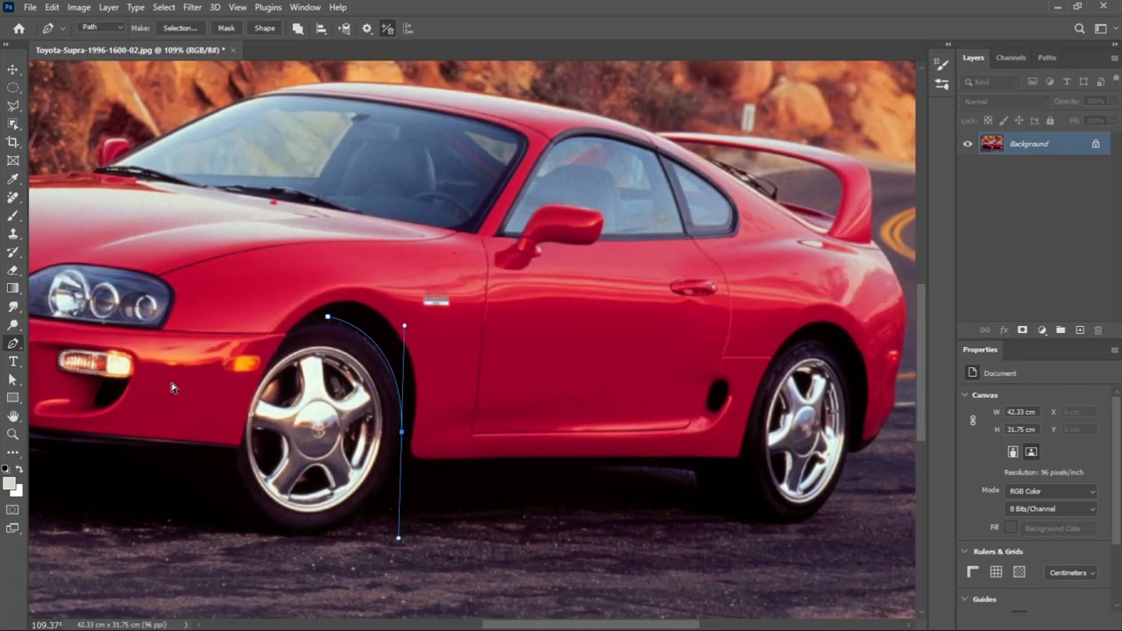
# Enable the Rubber Band option in the Pen Tool path display settings.
pyautogui.click(367, 27)
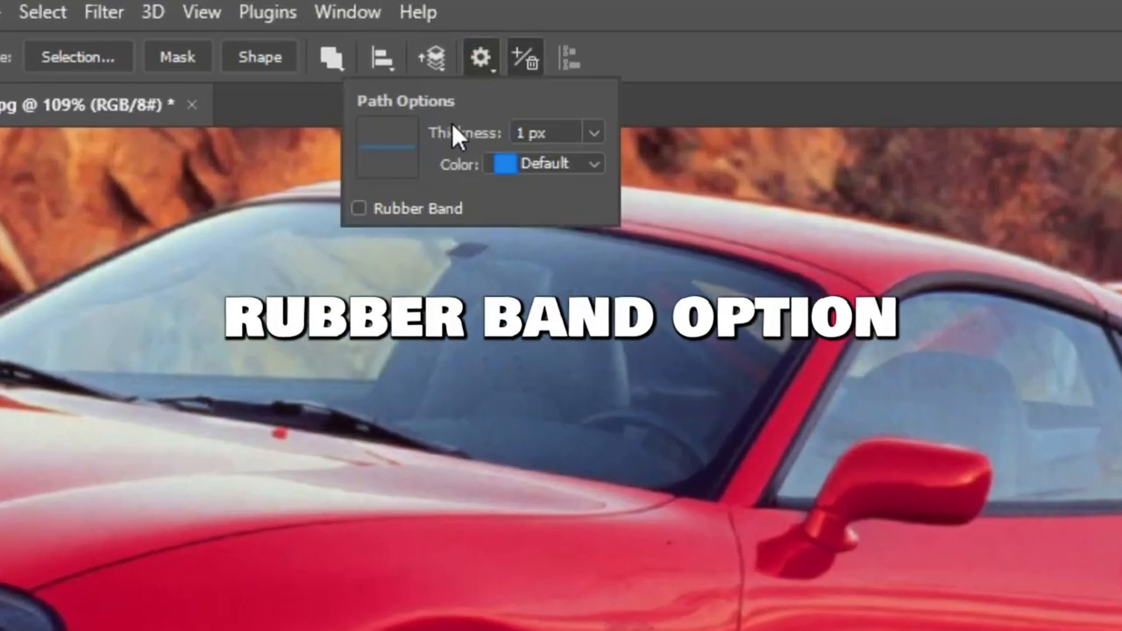
pyautogui.click(359, 208)
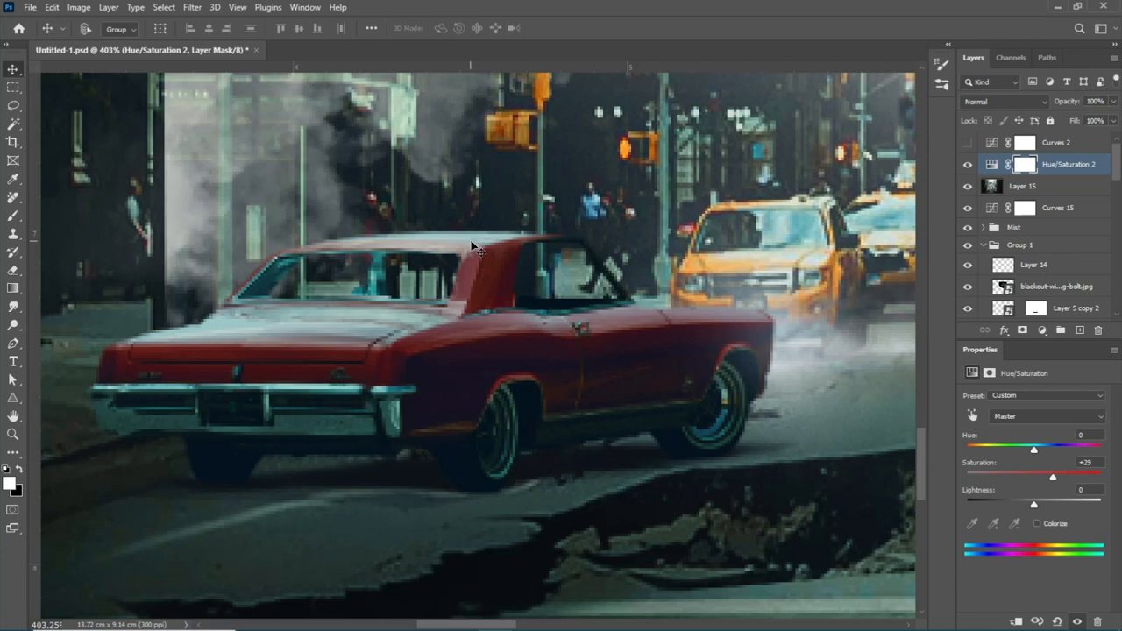
# Hold H and drag the zoom box onto the giant robot for the new close-up.
pyautogui.press('h')
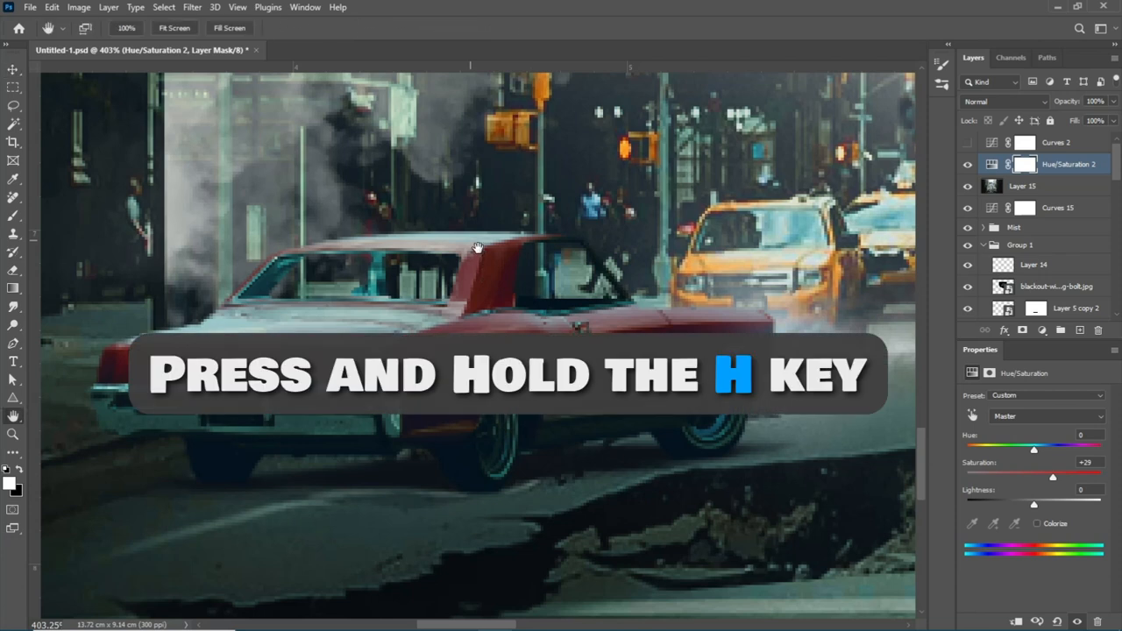
pyautogui.press('h')
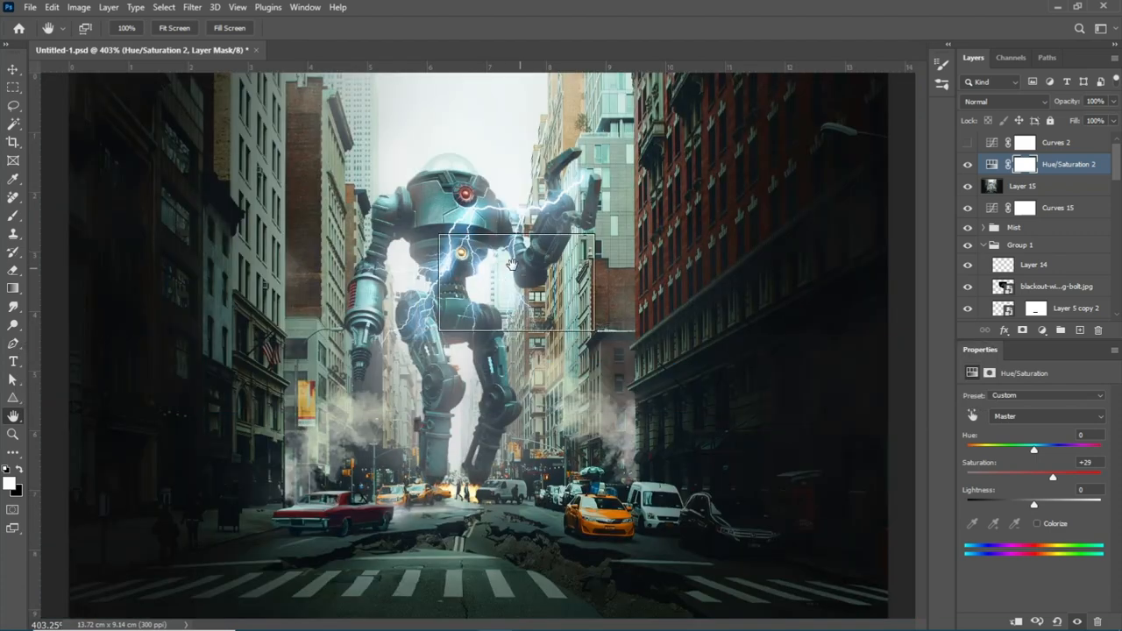
pyautogui.moveTo(513, 272); pyautogui.dragTo(467, 325)
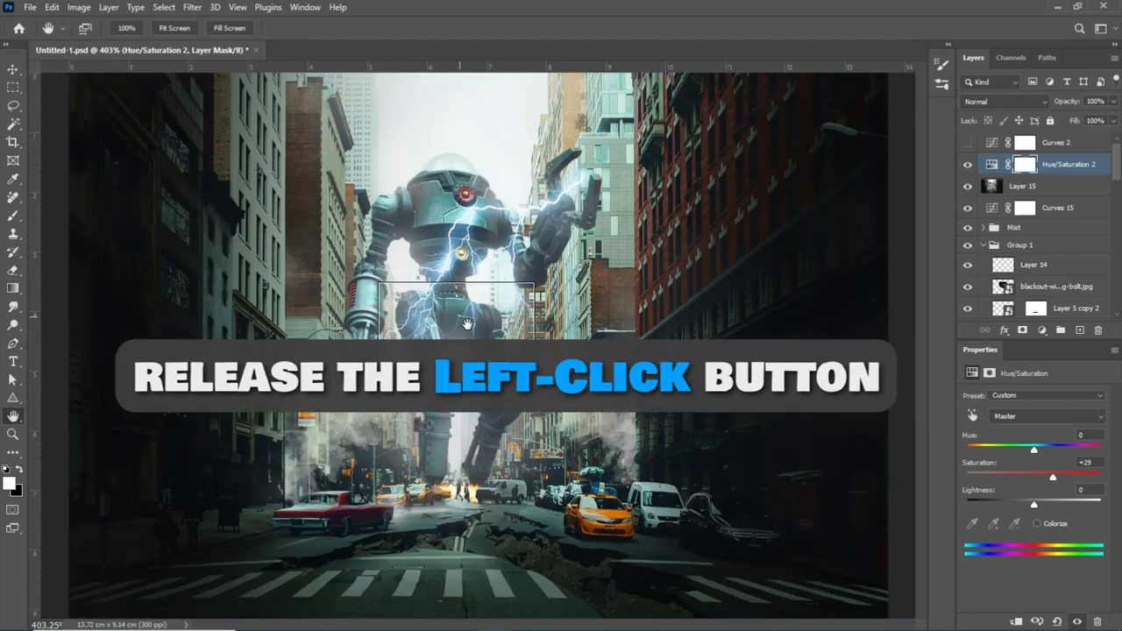